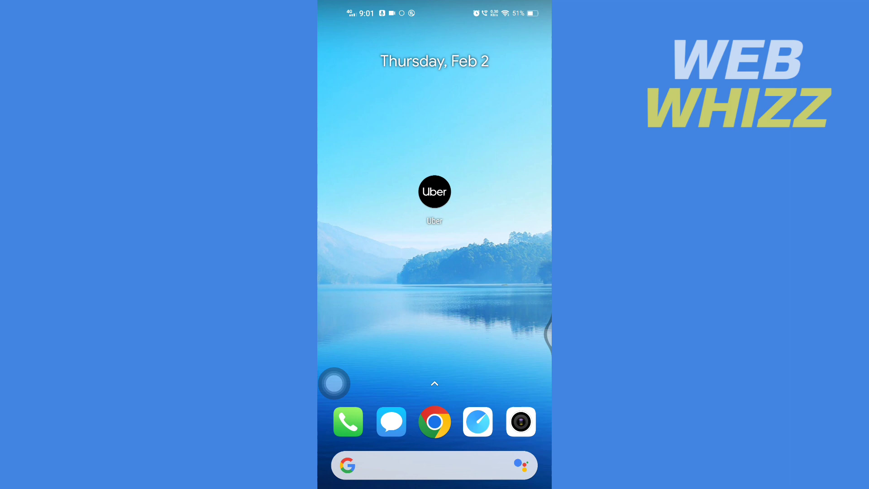
# Step: Launch the Uber app from the Android home screen
pyautogui.click(435, 191)
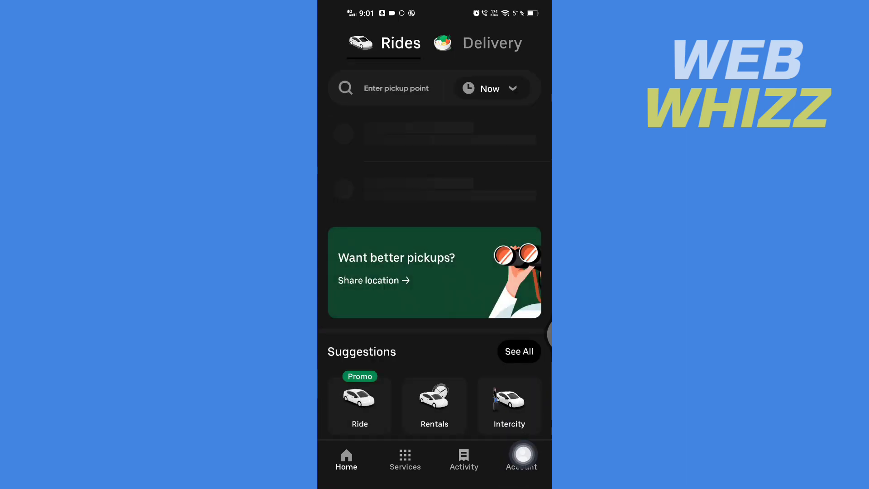
# Step: Go to the Account page and open Trips to list past rides
pyautogui.click(521, 460)
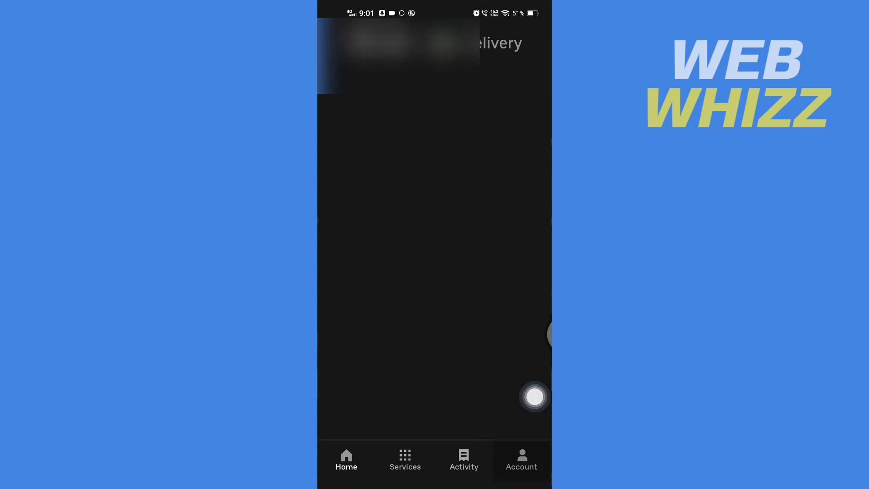
pyautogui.click(521, 460)
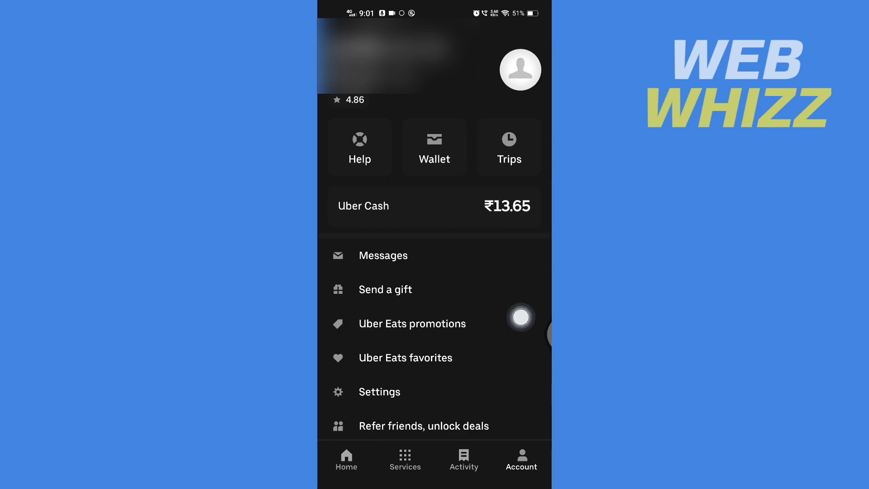
pyautogui.click(508, 147)
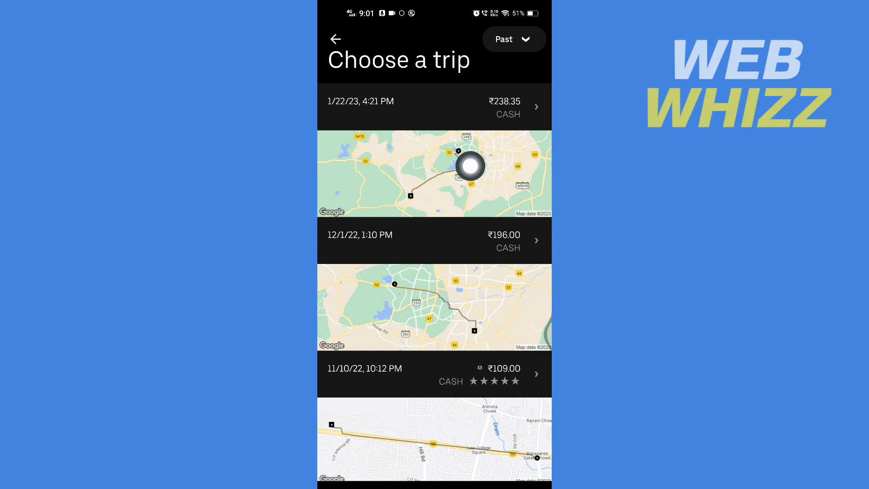
# Step: Open the 1/22/23, 4:21 PM trip and scroll through its help cards
pyautogui.click(434, 106)
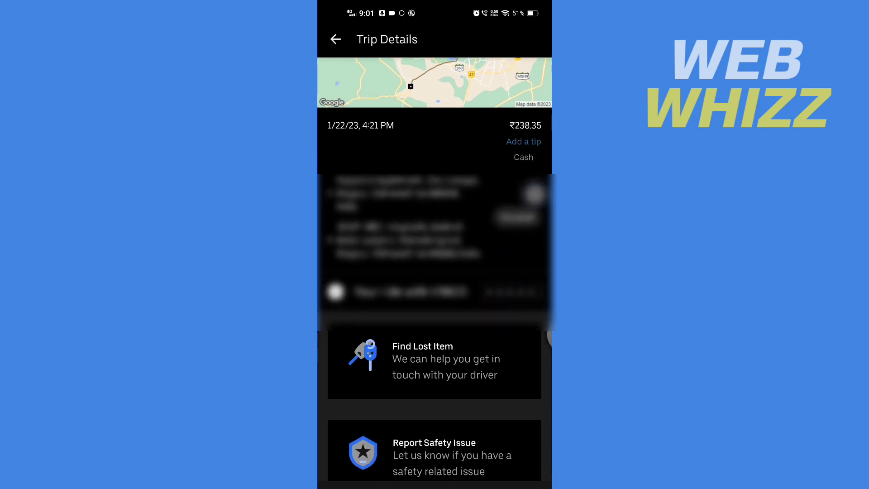
pyautogui.scroll(-3)
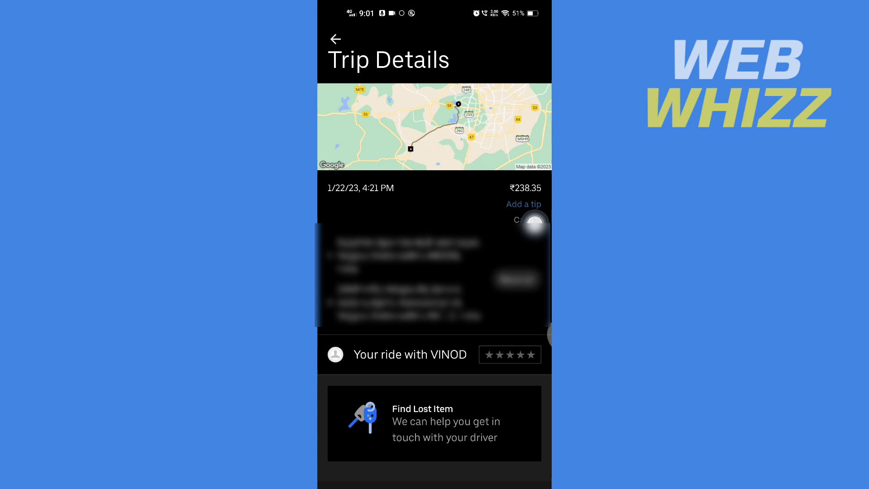
pyautogui.scroll(-3)
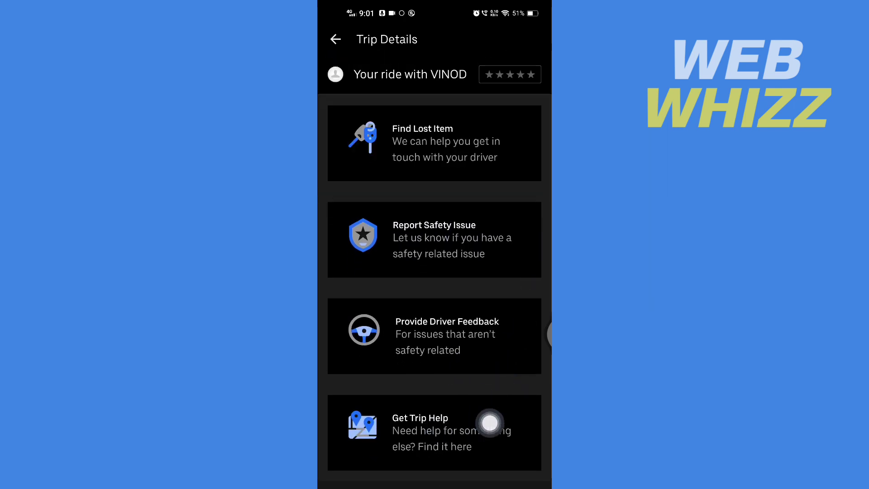
pyautogui.scroll(-3)
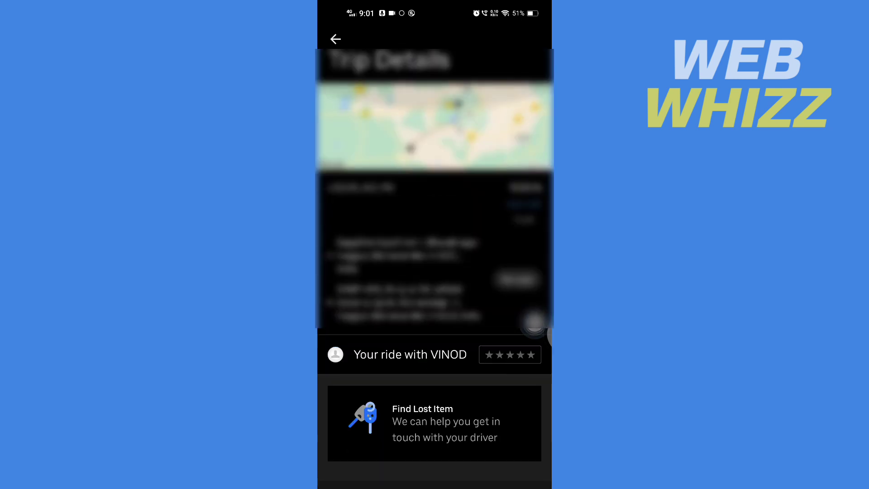